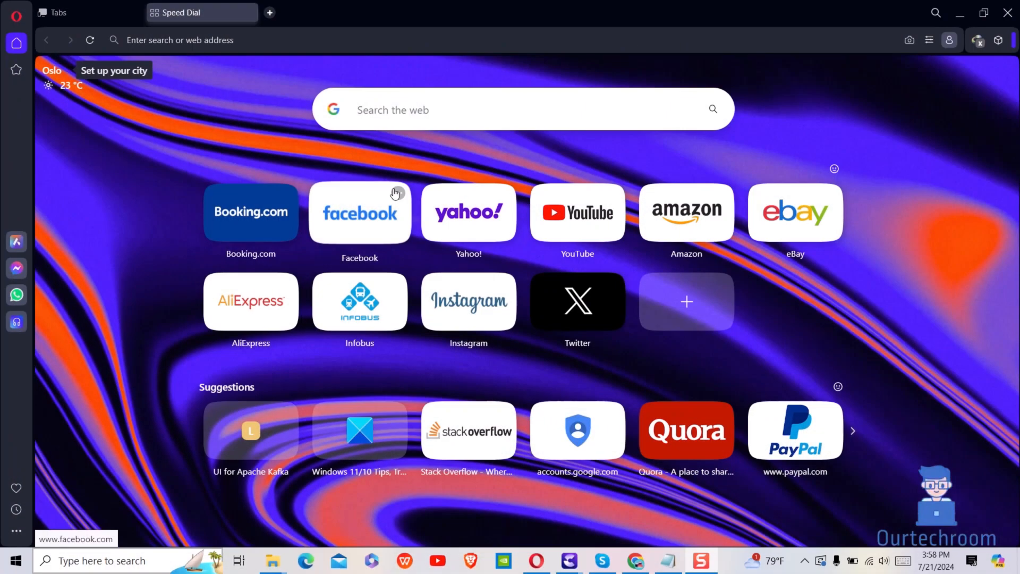
mouse_move(17, 17)
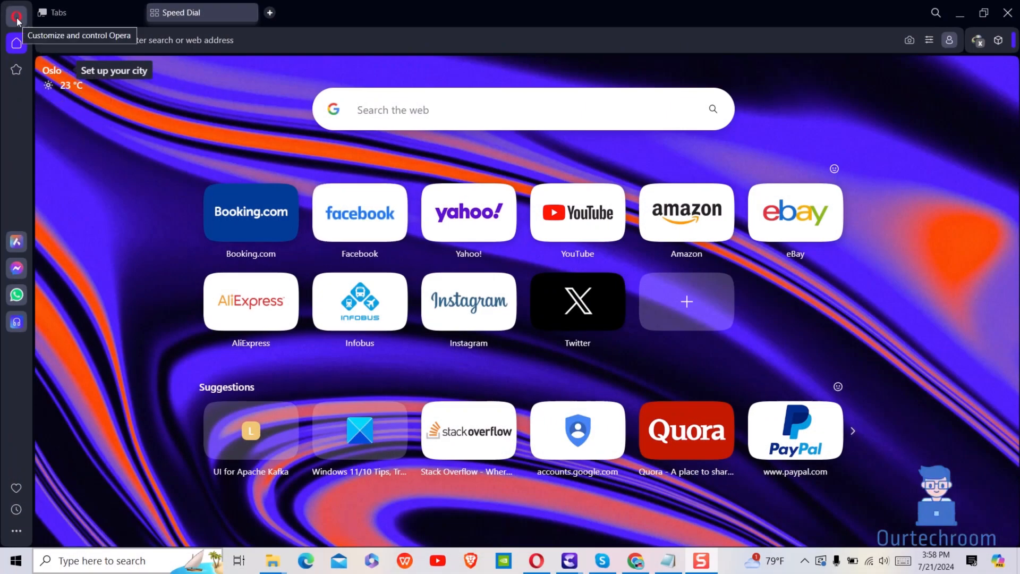
- Open Opera's Settings page through the Opera menu
click(18, 14)
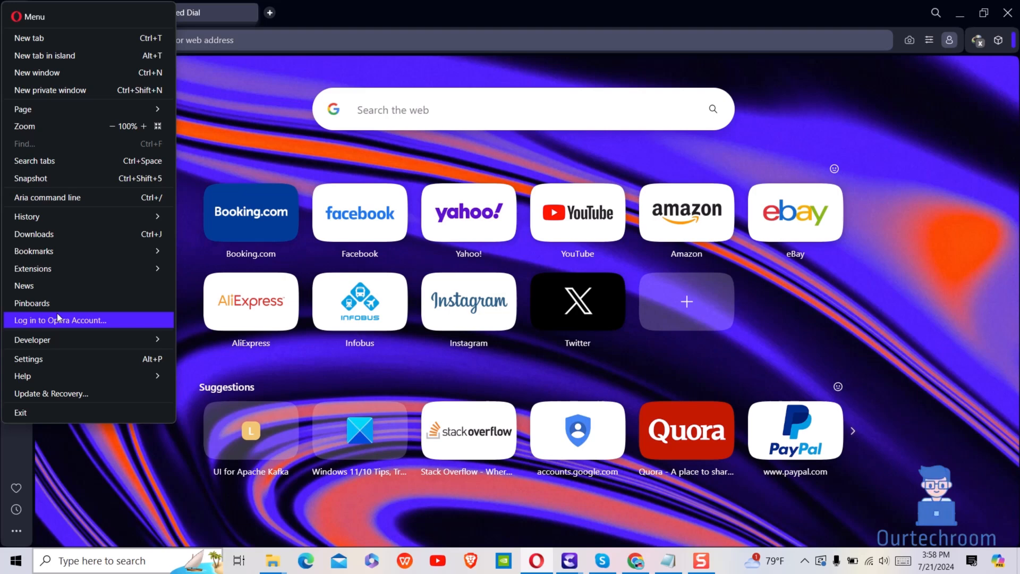
mouse_move(88, 359)
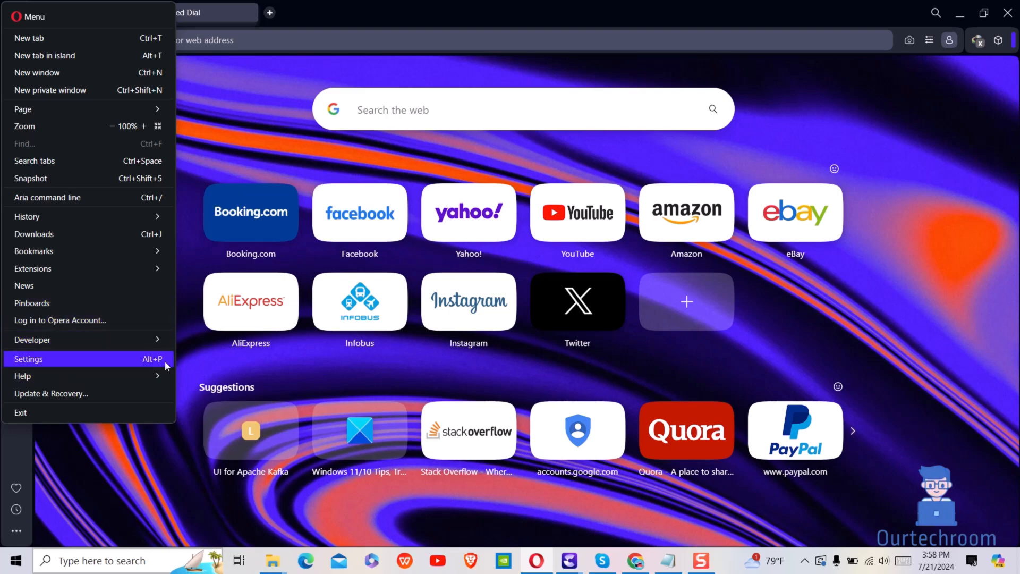
click(28, 359)
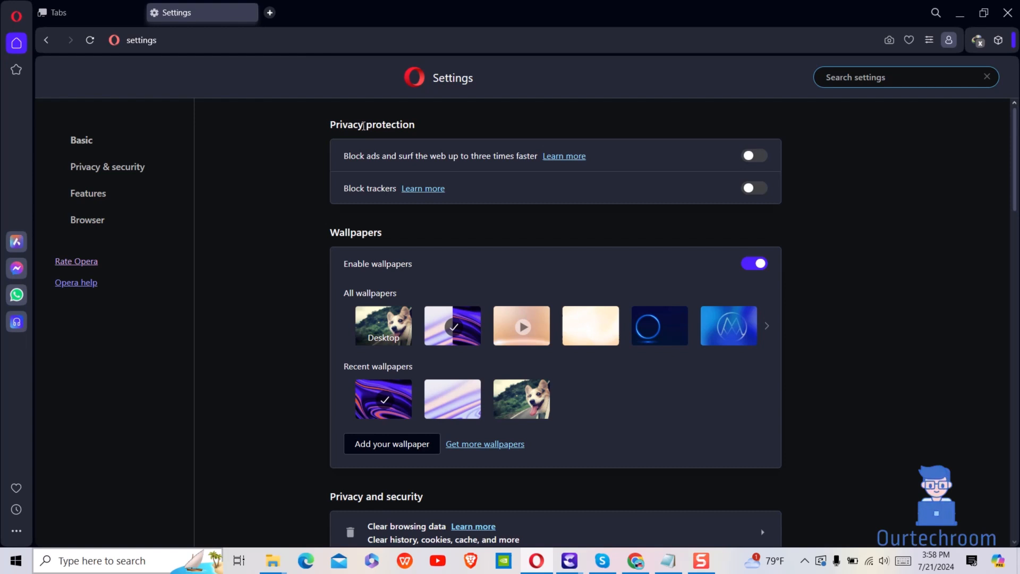
mouse_move(525, 175)
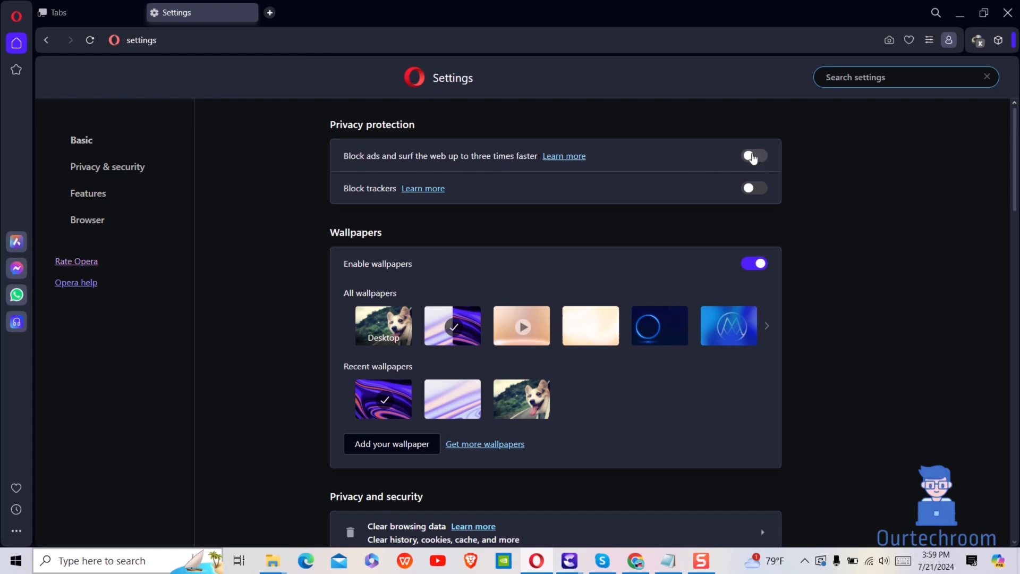
- Enable 'Block ads and surf the web up to three times faster' and search for stackoverflow
click(753, 155)
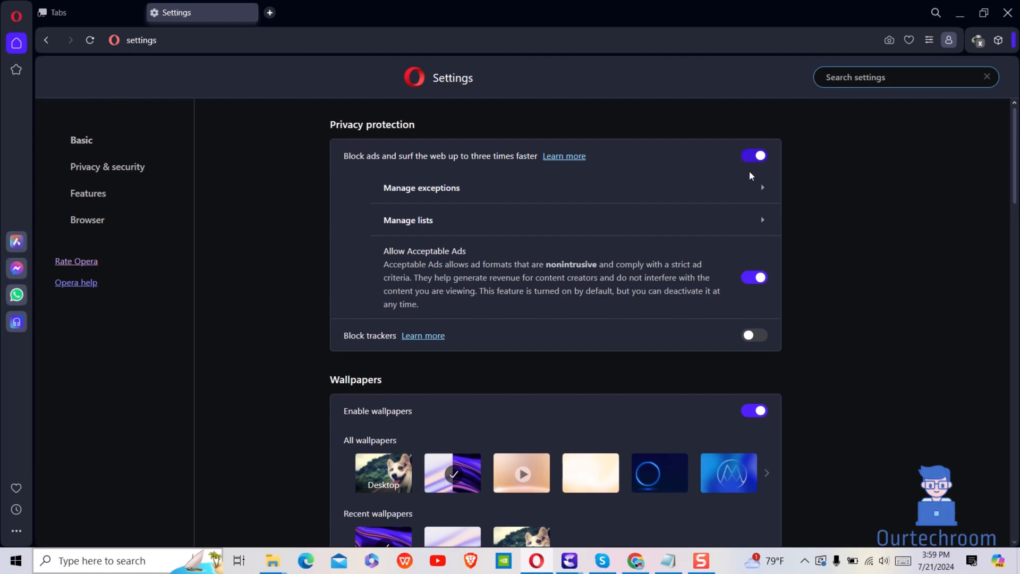
mouse_move(632, 183)
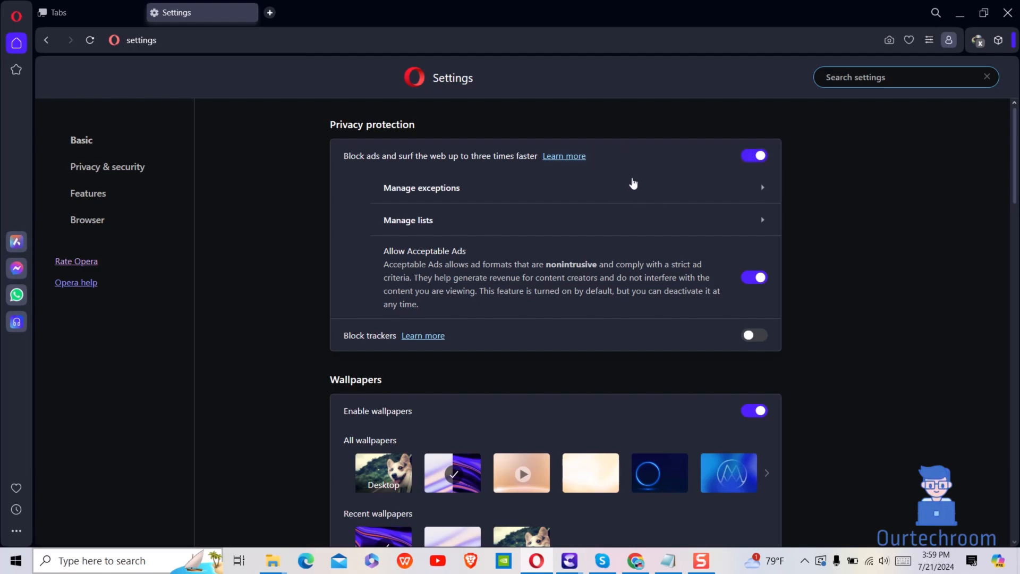
text(stackoverflow)
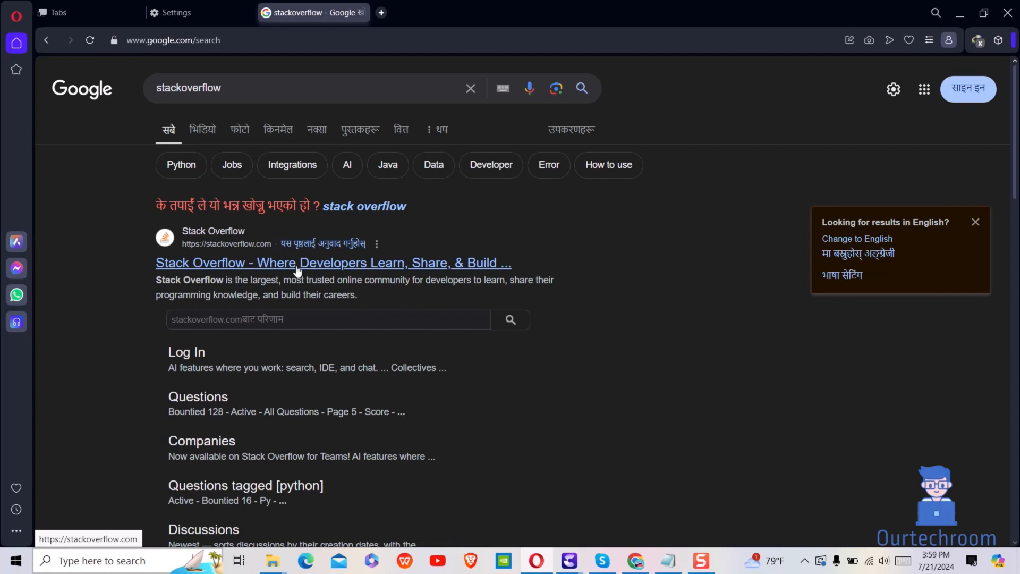
- Open the Stack Overflow homepage from the Google search results
click(333, 263)
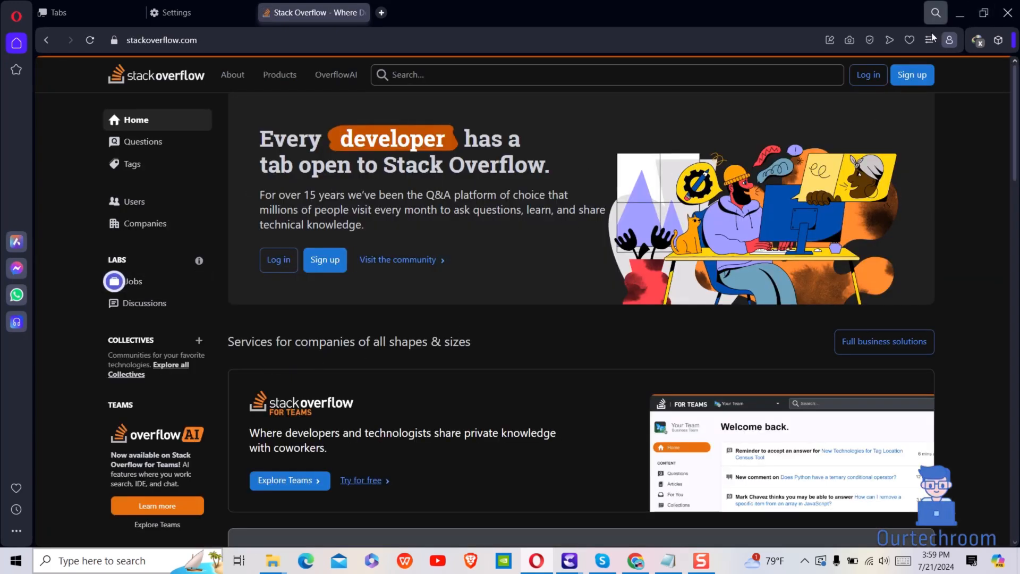
- Switch off Block ads under Privacy & Security in the Easy setup panel
click(930, 40)
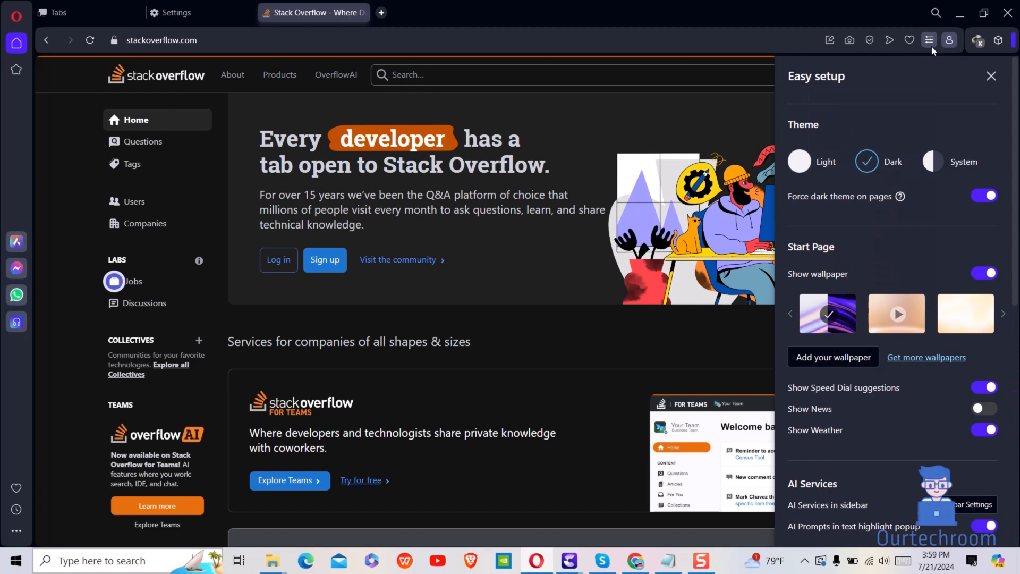
scroll(down, 3)
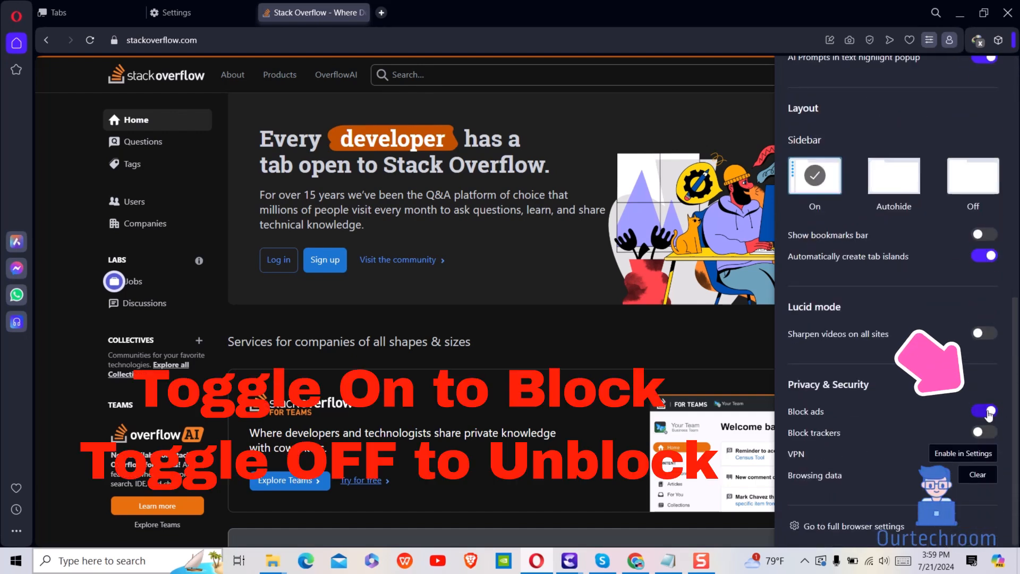
click(983, 412)
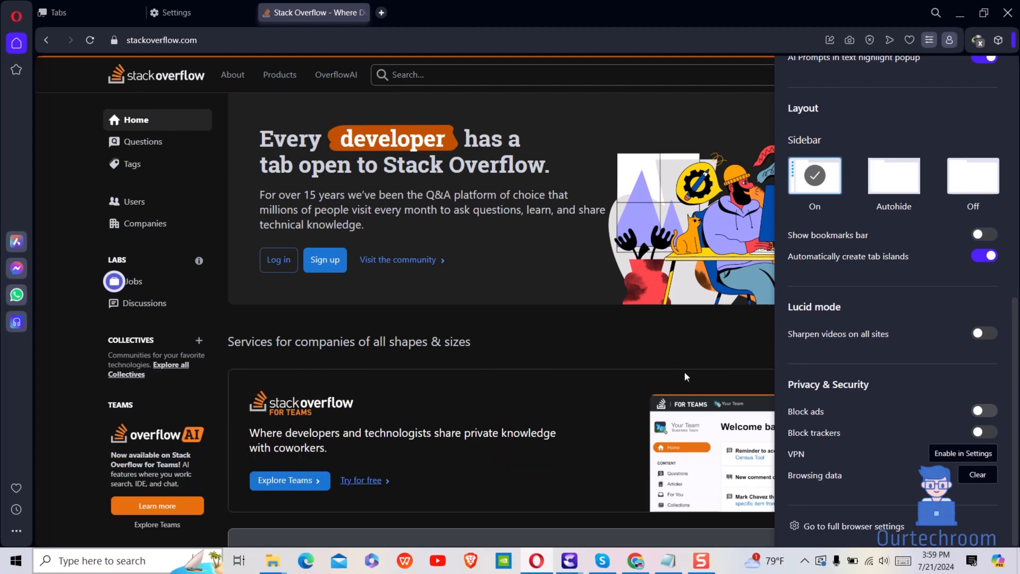
mouse_move(620, 374)
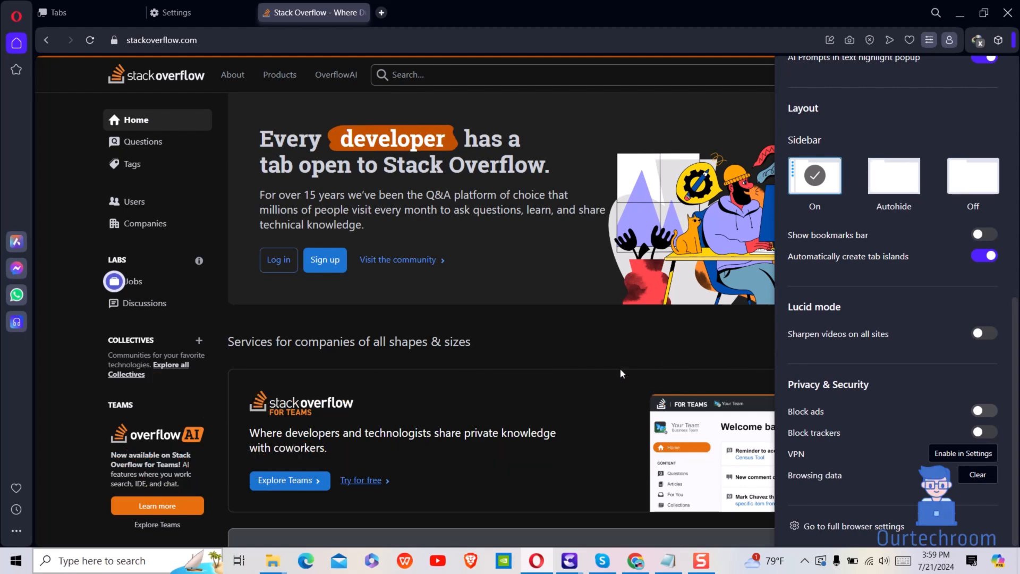
mouse_move(246, 180)
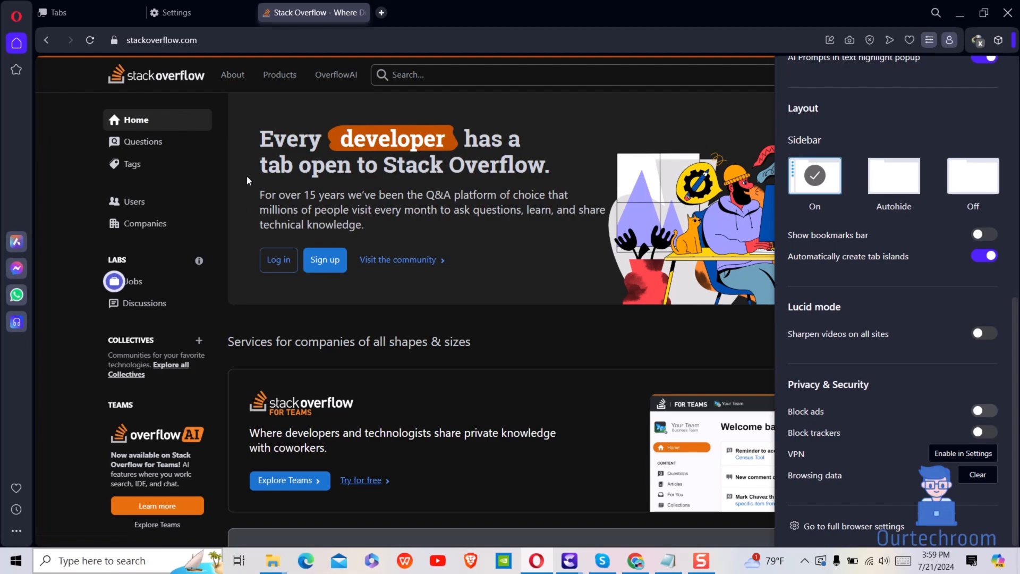